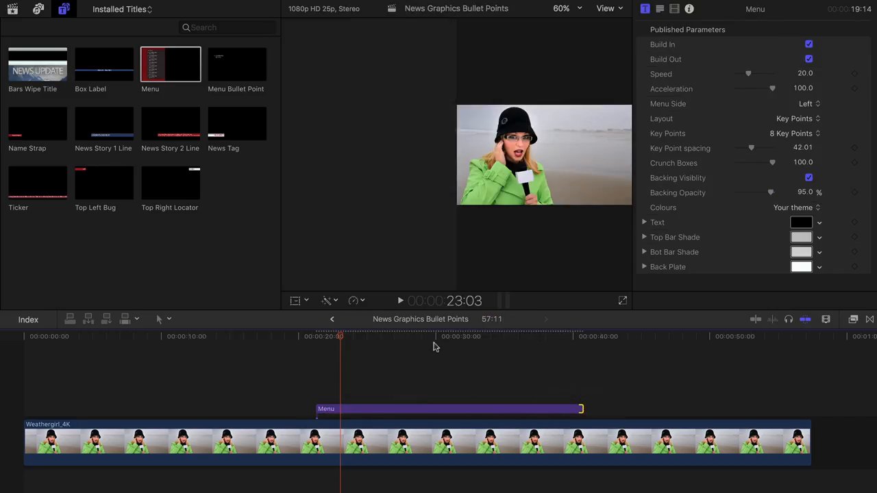
Move the Menu title to the right side and open its colour theme choices
{"action": "left_click", "coordinate": [809, 104]}
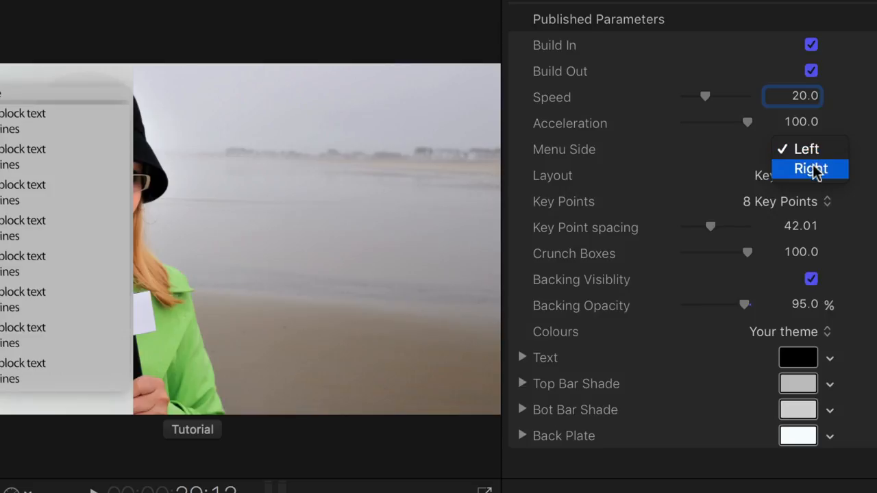
{"action": "left_click", "coordinate": [809, 169]}
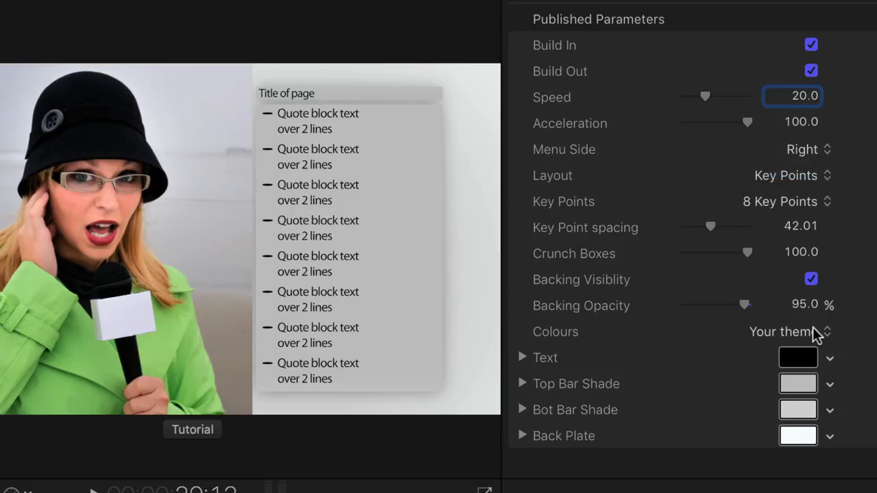
{"action": "left_click", "coordinate": [781, 332]}
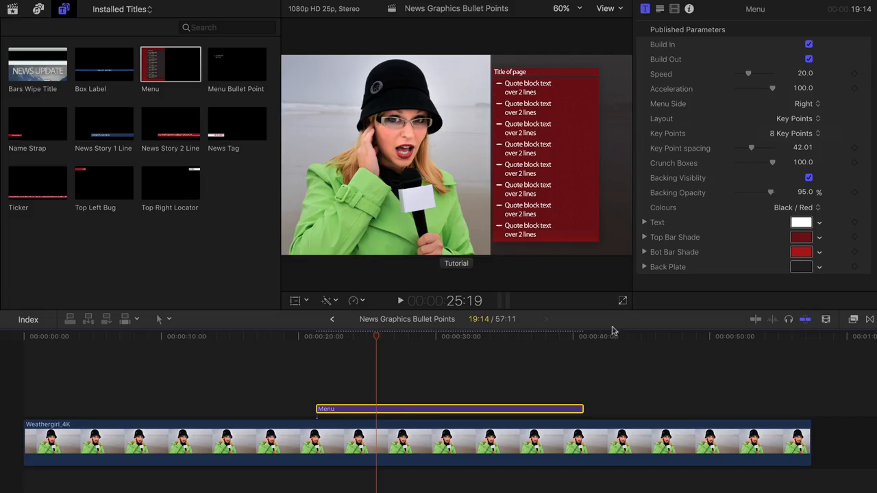
Set the Menu title's Key Points to NO KEY POINTS
{"action": "left_click", "coordinate": [791, 132]}
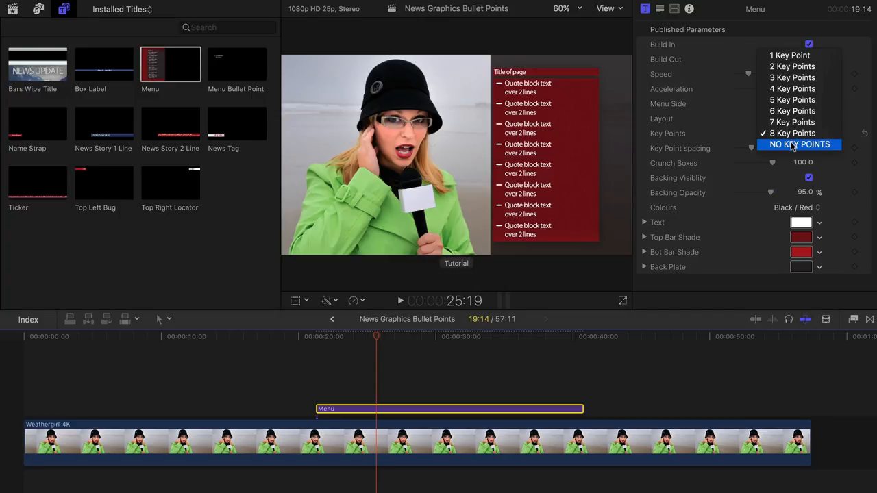
{"action": "left_click", "coordinate": [799, 144]}
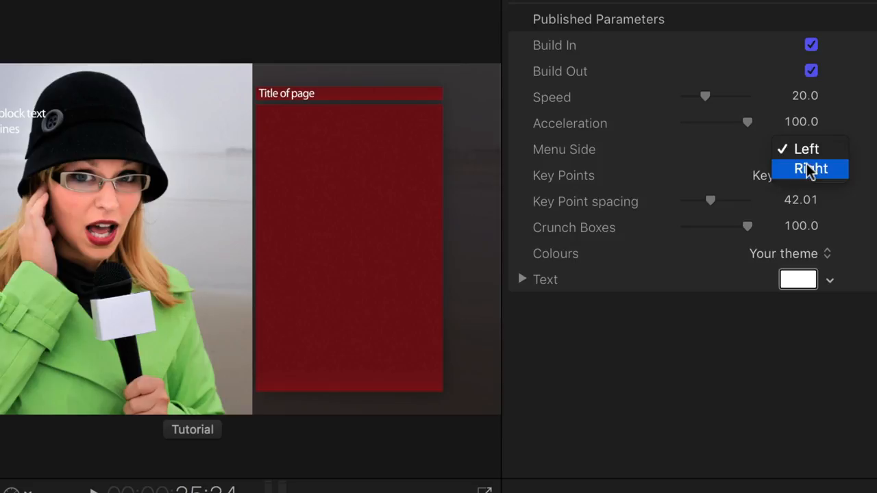
Place the Menu Bullet Point on the right and choose its key point slot
{"action": "left_click", "coordinate": [810, 169]}
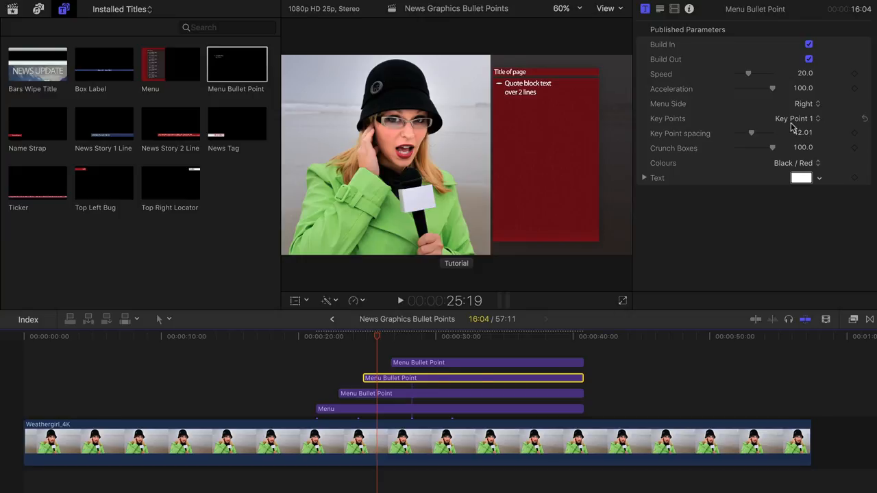
{"action": "left_click", "coordinate": [794, 119]}
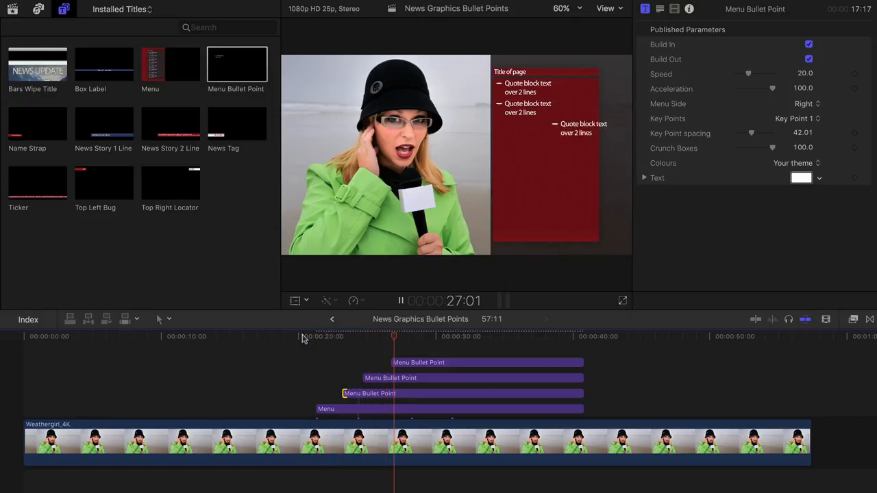
Scrub later in the clip to preview the three aligned quote bullets
{"action": "left_click", "coordinate": [555, 336]}
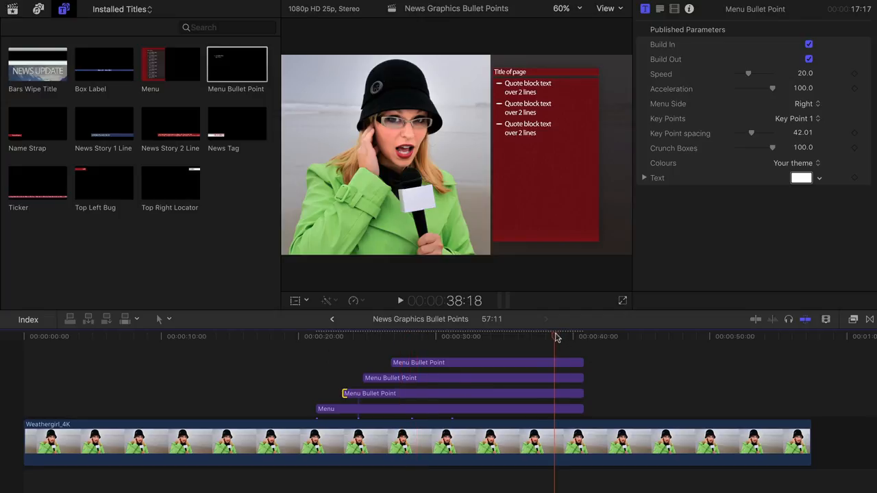